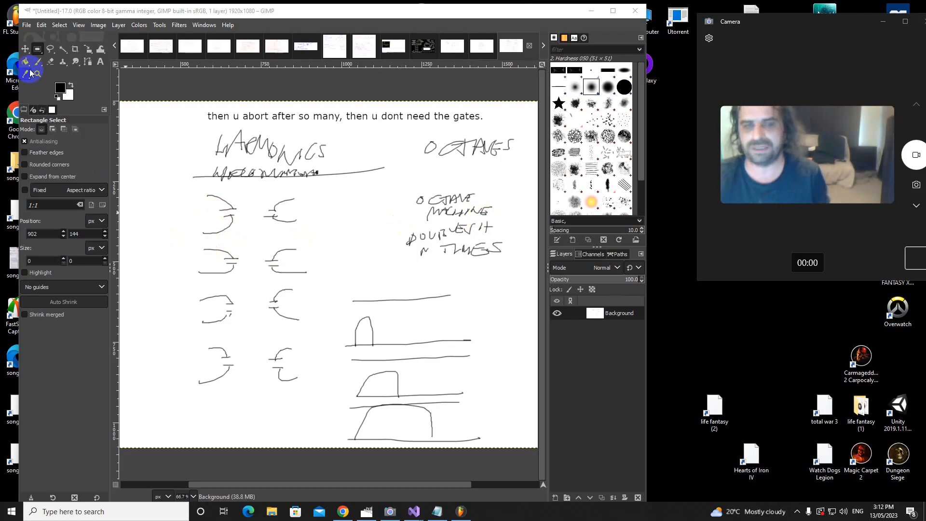
- Select the Paintbrush tool for freehand arrow strokes
click(38, 62)
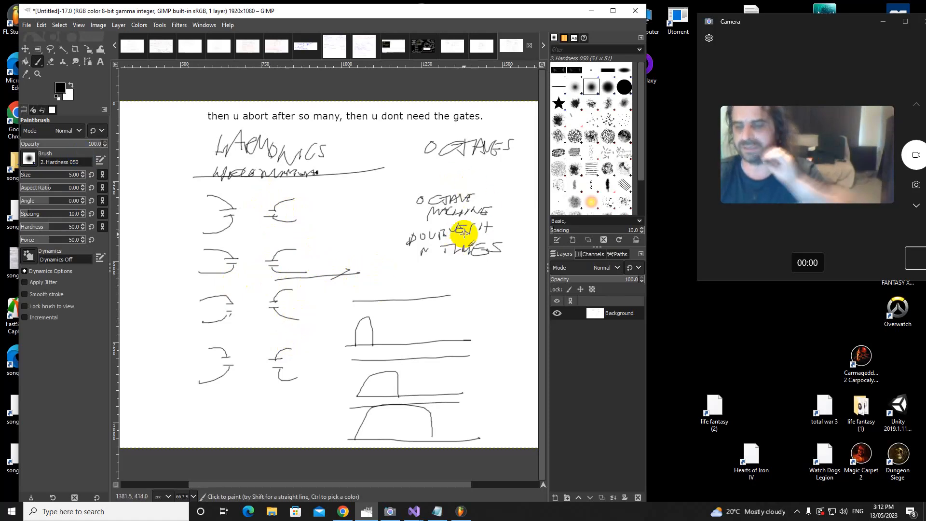
- Draw a rightward arrow stroke from the octave gate drawings toward the page edge
drag(460, 305, 524, 305)
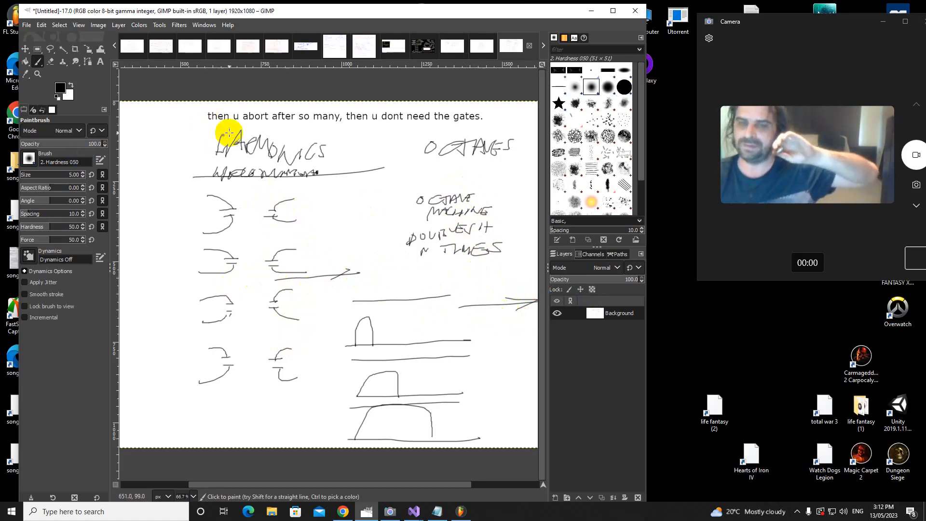
mouse_move(486, 139)
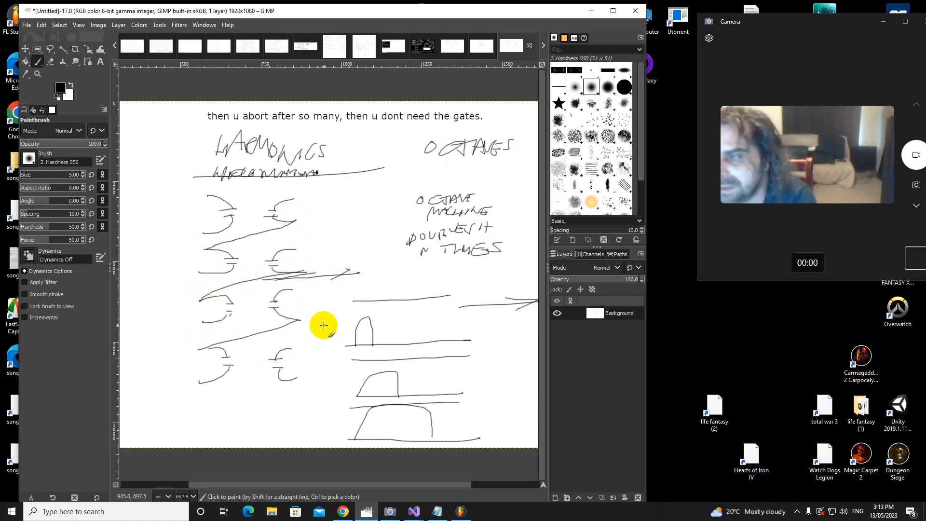
mouse_move(318, 325)
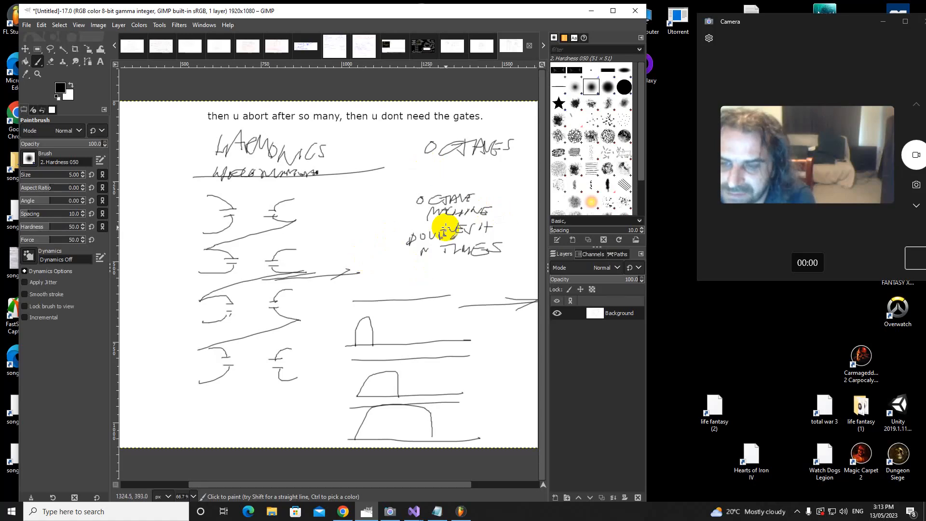
mouse_move(391, 249)
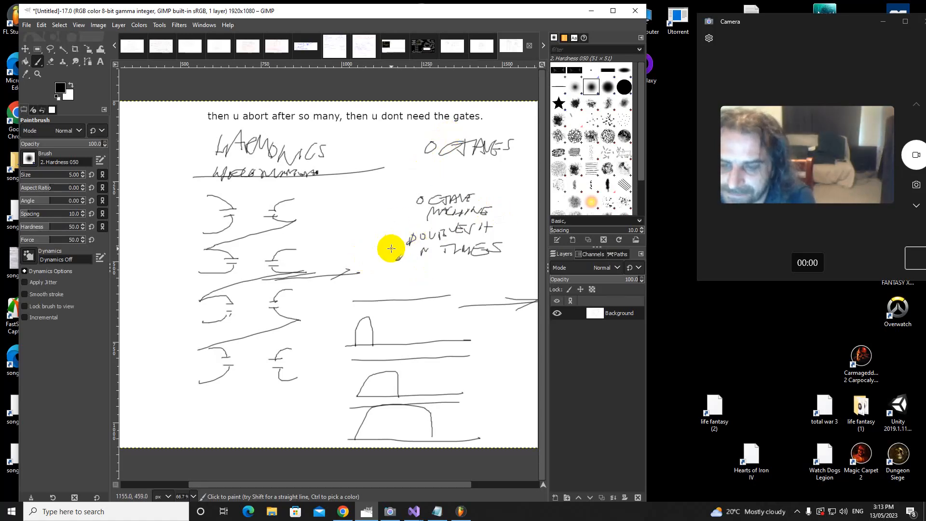
mouse_move(435, 312)
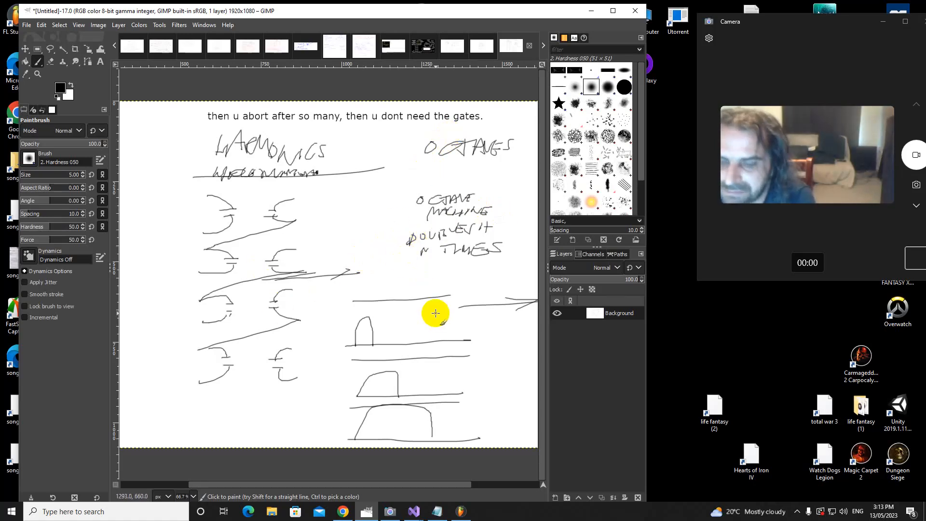